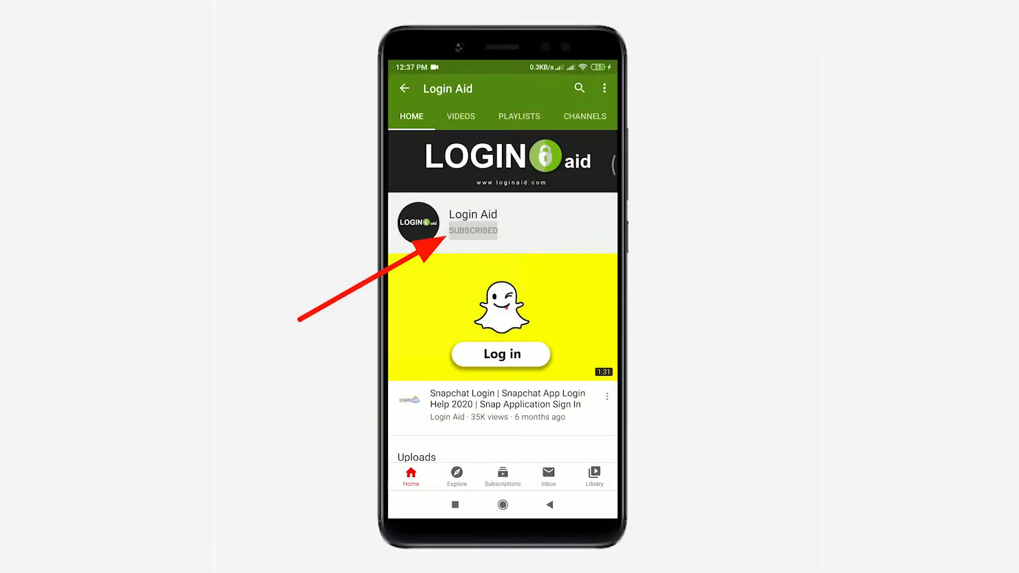
# - Subscribe to Login Aid on YouTube with personalised notifications for new videos
pyautogui.click(472, 229)
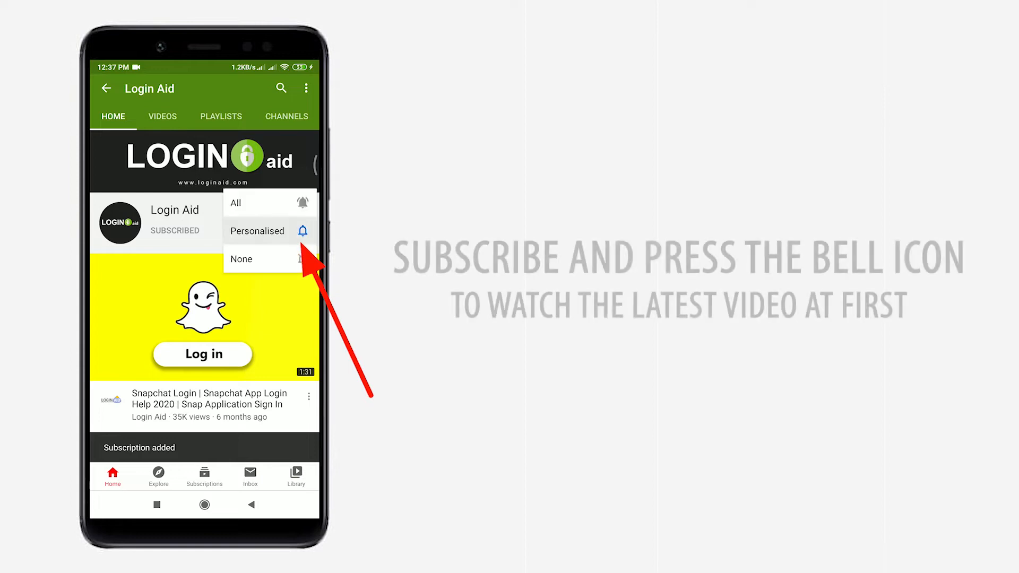
pyautogui.click(257, 202)
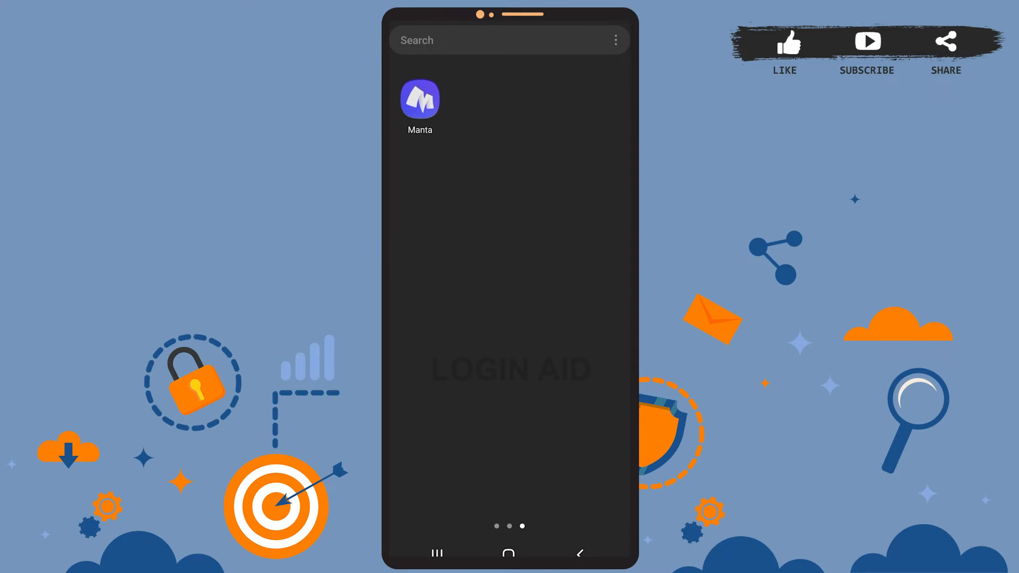
# - Launch Manta and go to the More screen via the top-right profile icon
pyautogui.click(419, 101)
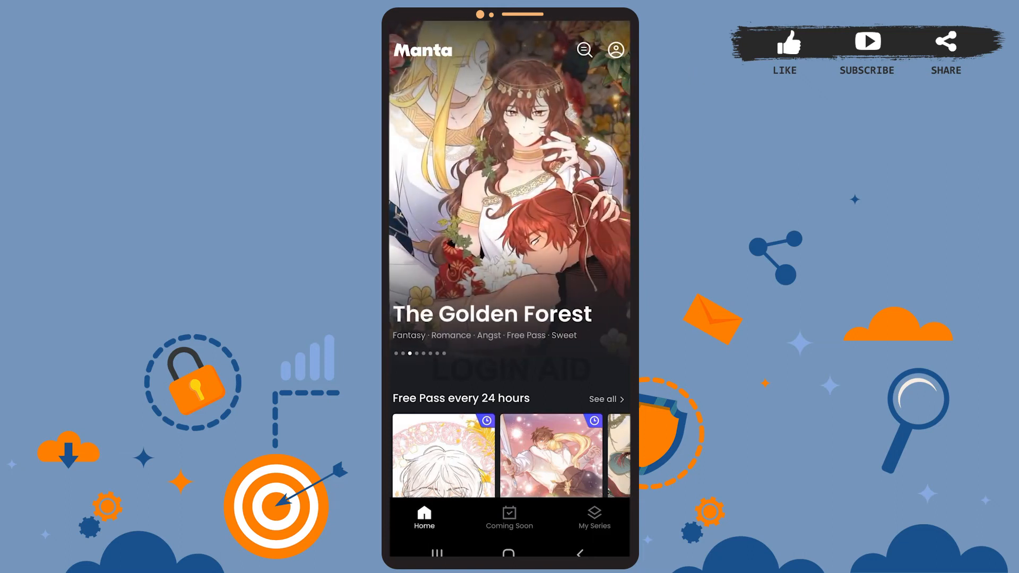
pyautogui.click(614, 50)
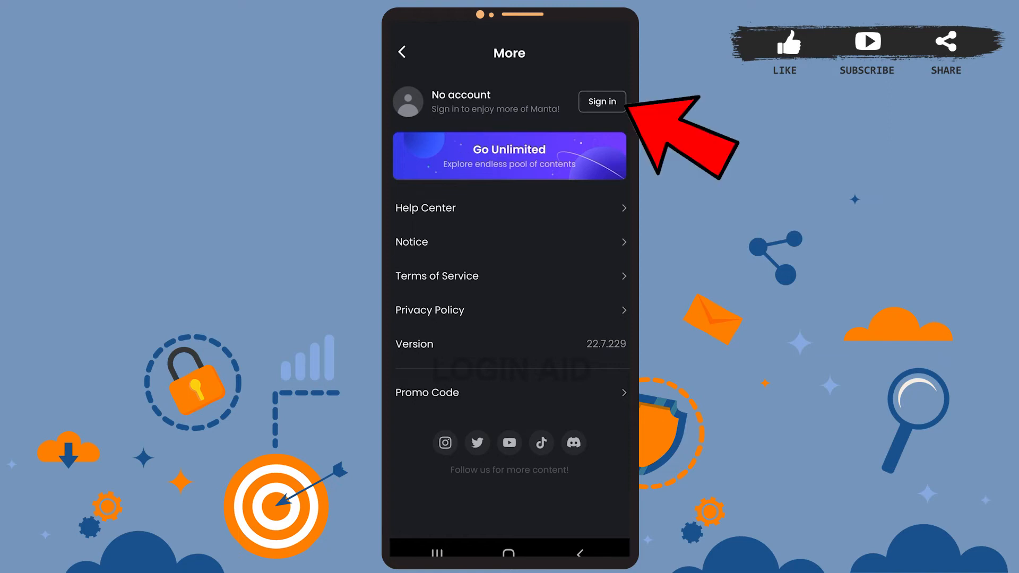
# - Tap Sign in beside No account to bring up the Google, Apple, Facebook sheet
pyautogui.click(600, 101)
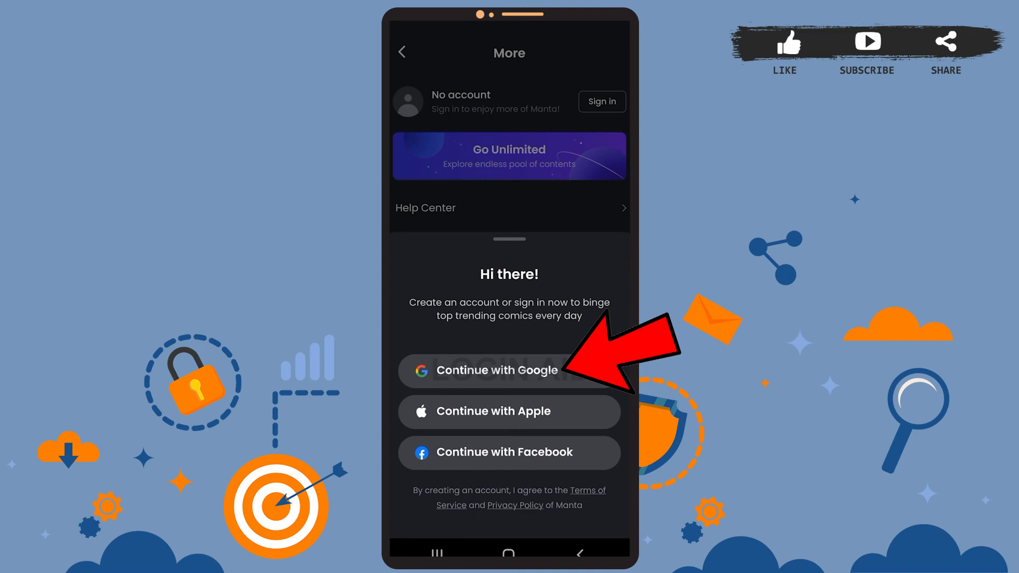
# - Continue with Google and choose the Google account to sign up with
pyautogui.click(509, 370)
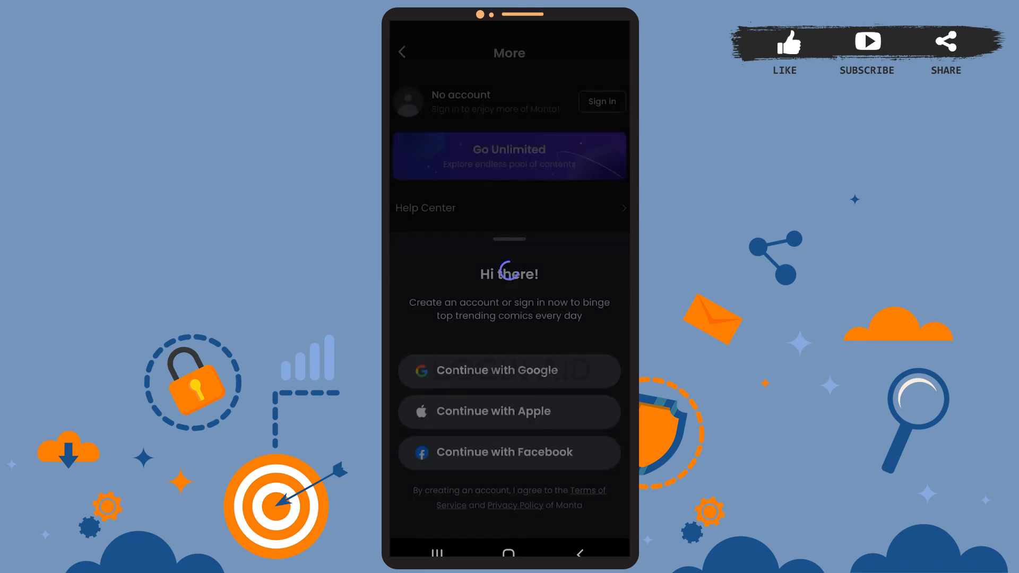
pyautogui.click(509, 370)
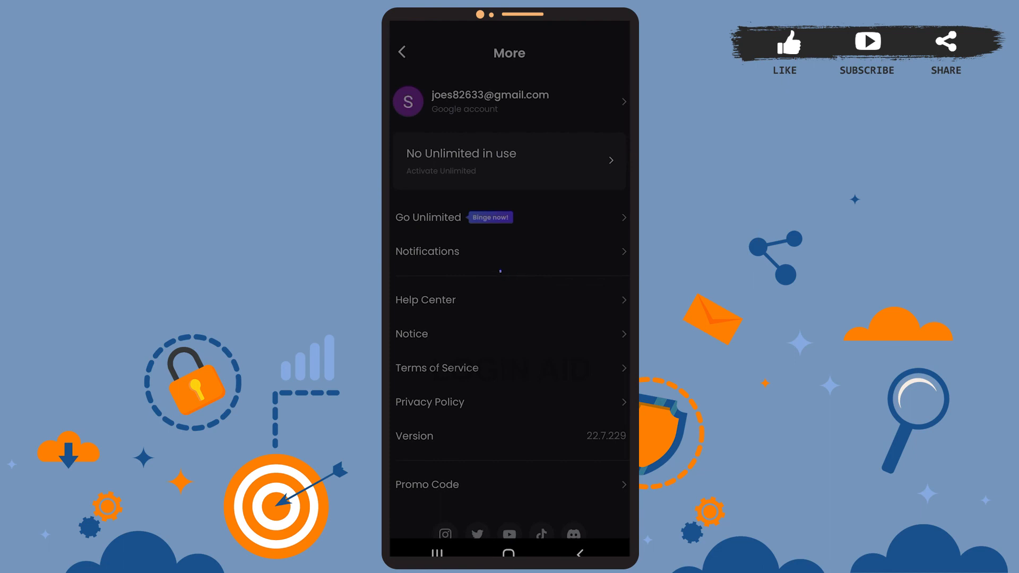